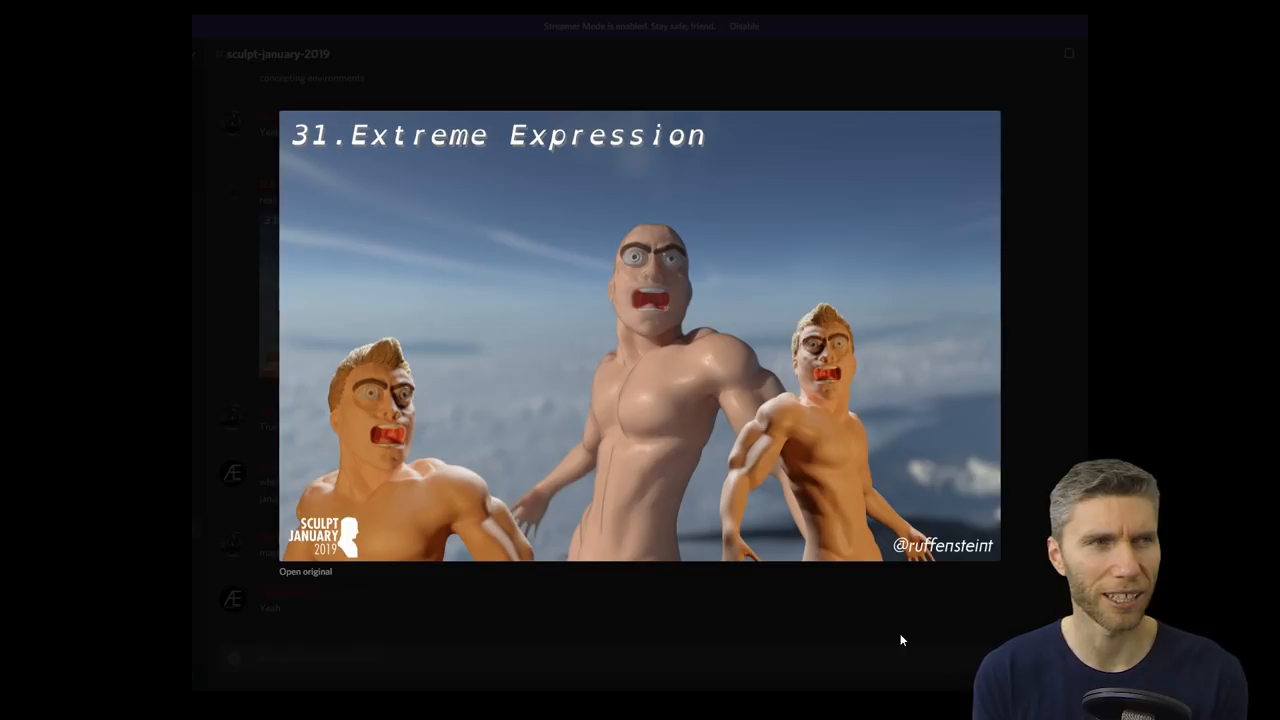
- Close the enlarged Extreme Expression image and scroll back through older sculpt entries
click(640, 336)
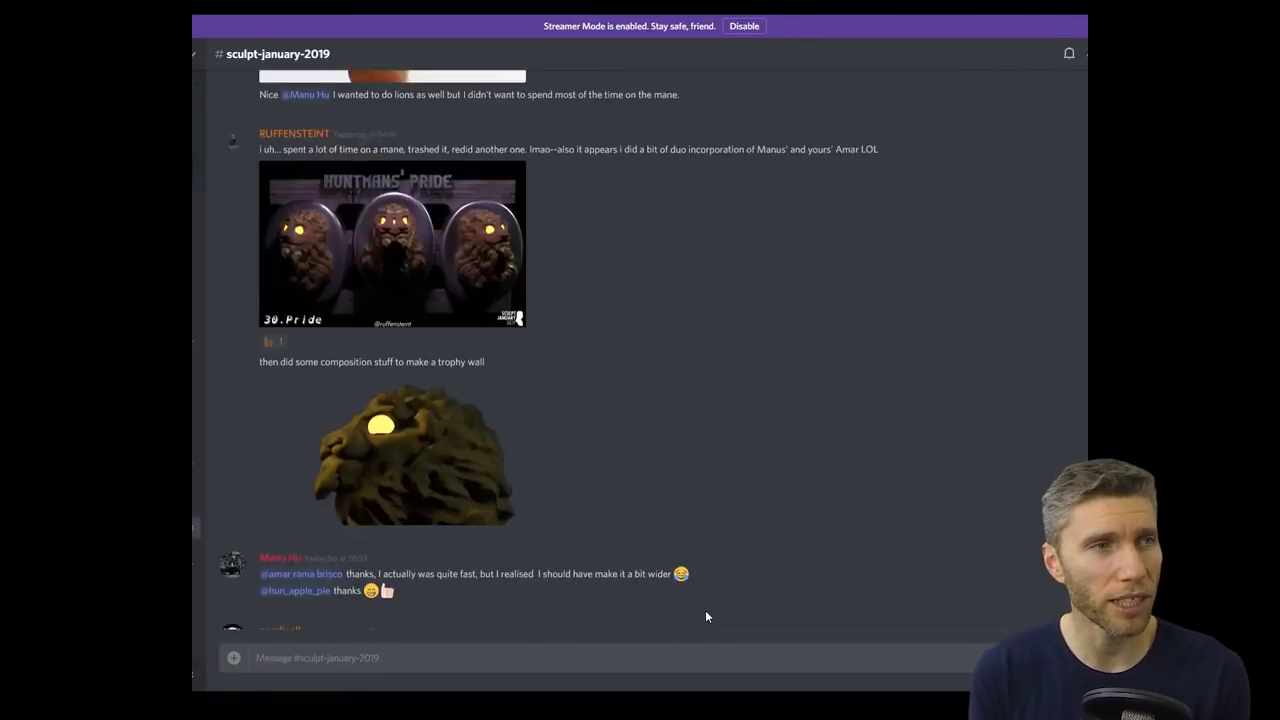
scroll(down, 3)
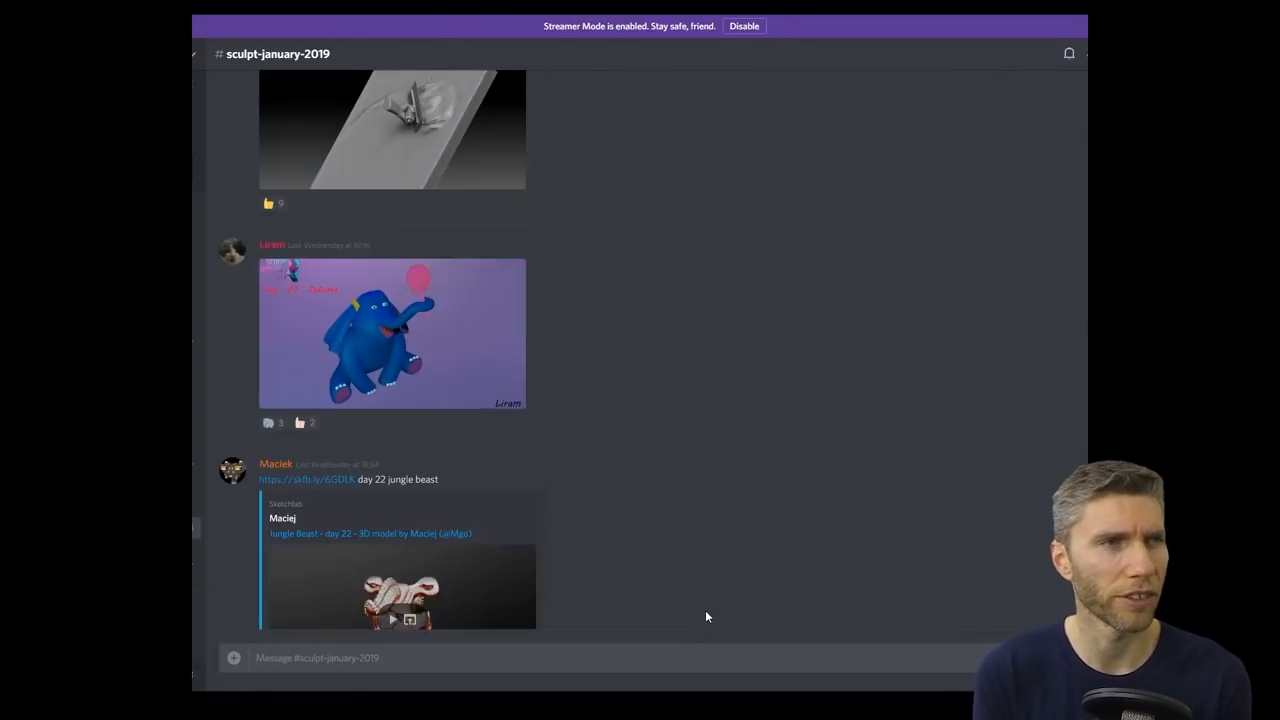
click(392, 128)
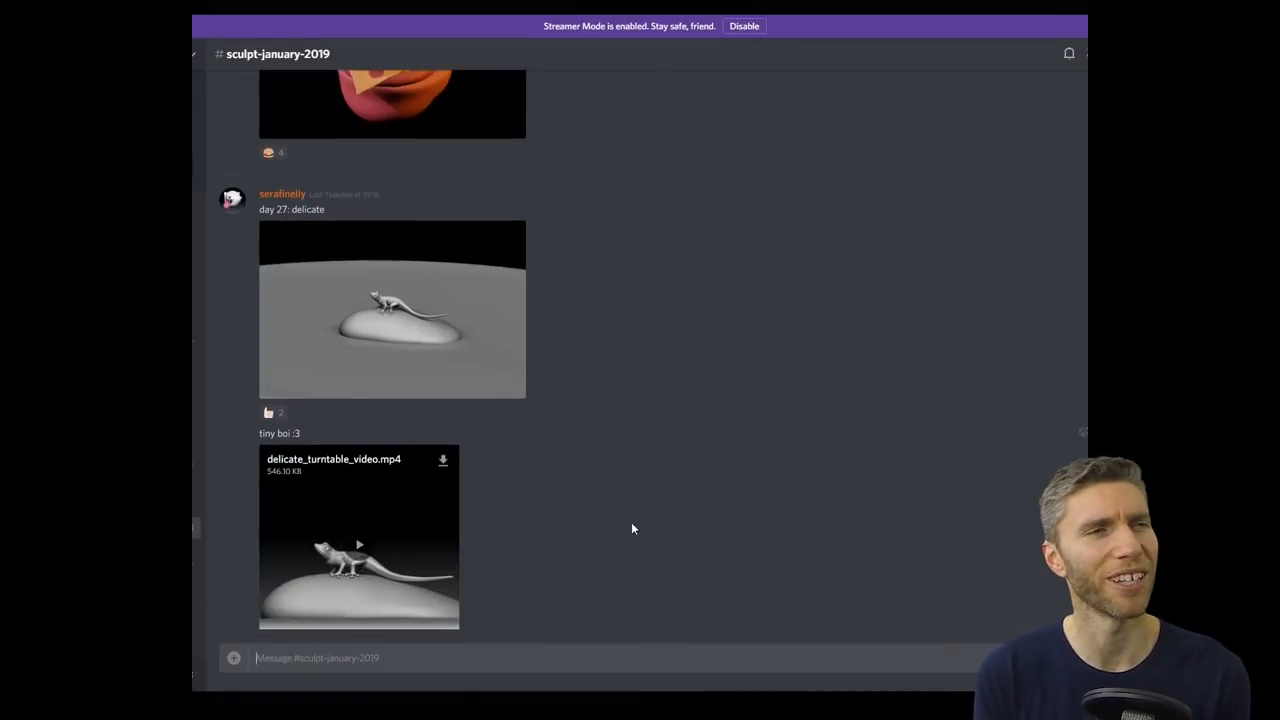
scroll(down, 3)
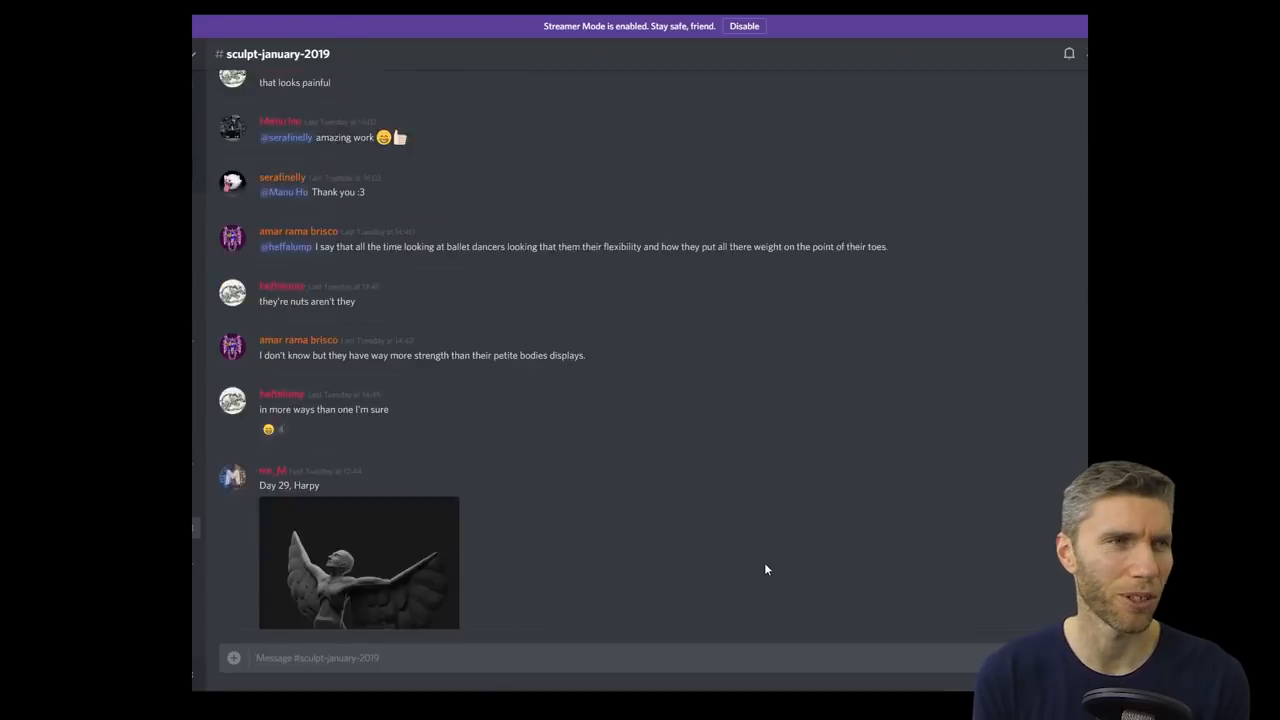
scroll(down, 3)
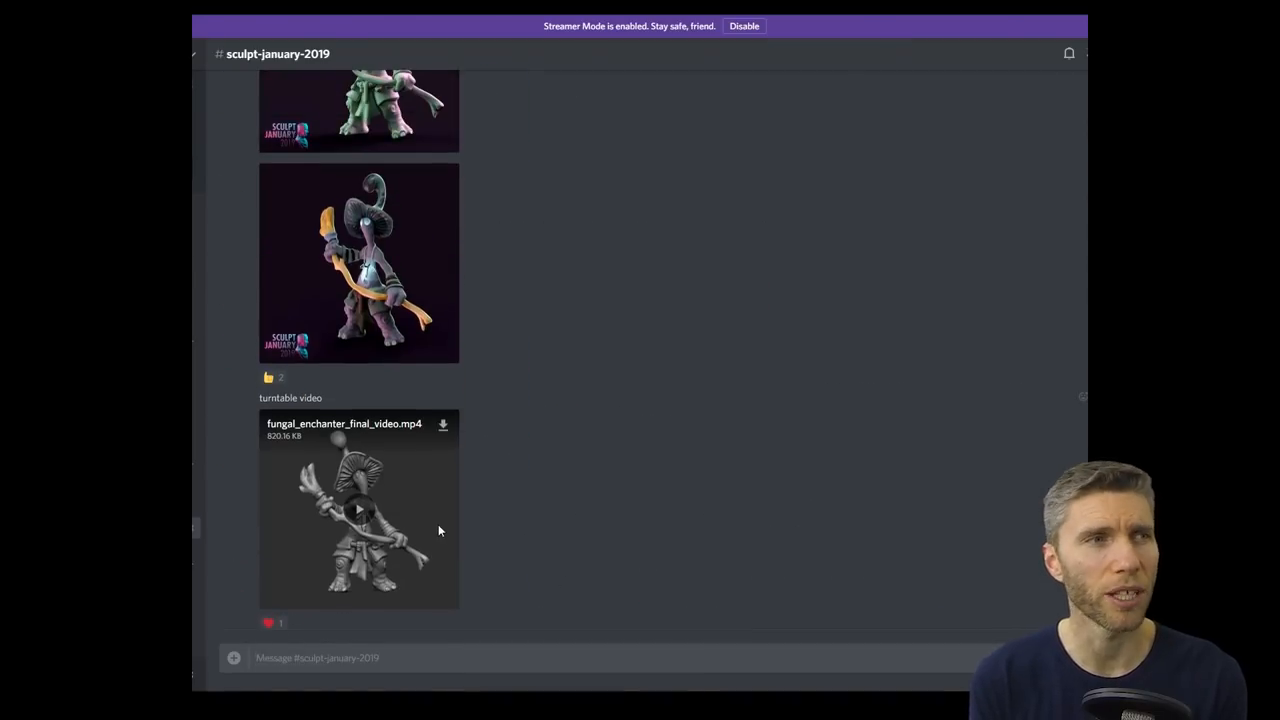
- Continue back to the Day 25 healing potion post and enlarge the tarantula sculpt image
click(358, 264)
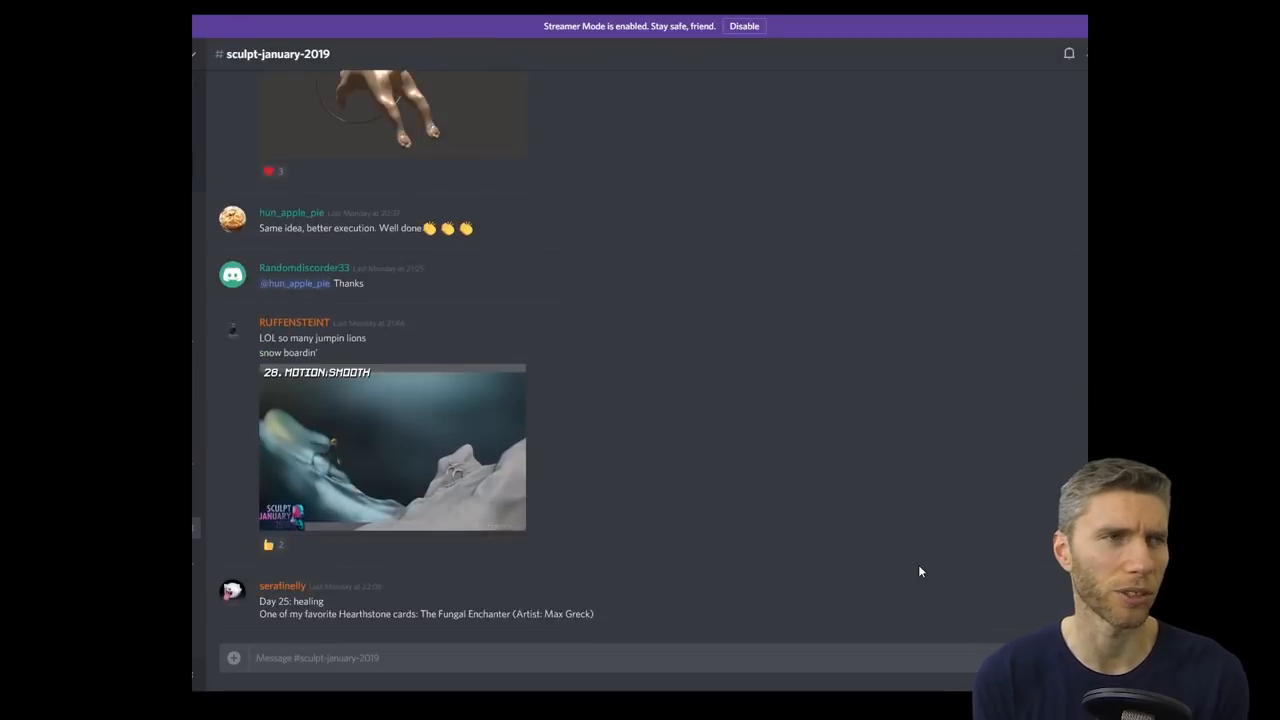
scroll(down, 3)
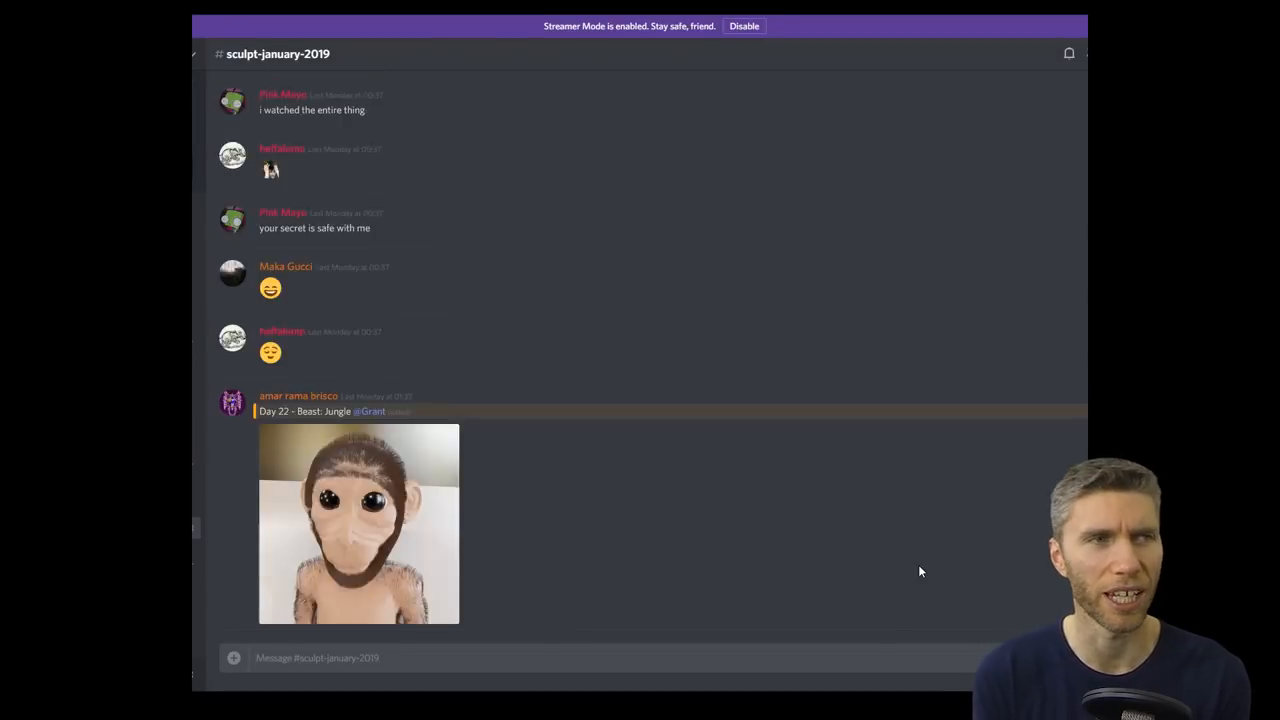
scroll(down, 3)
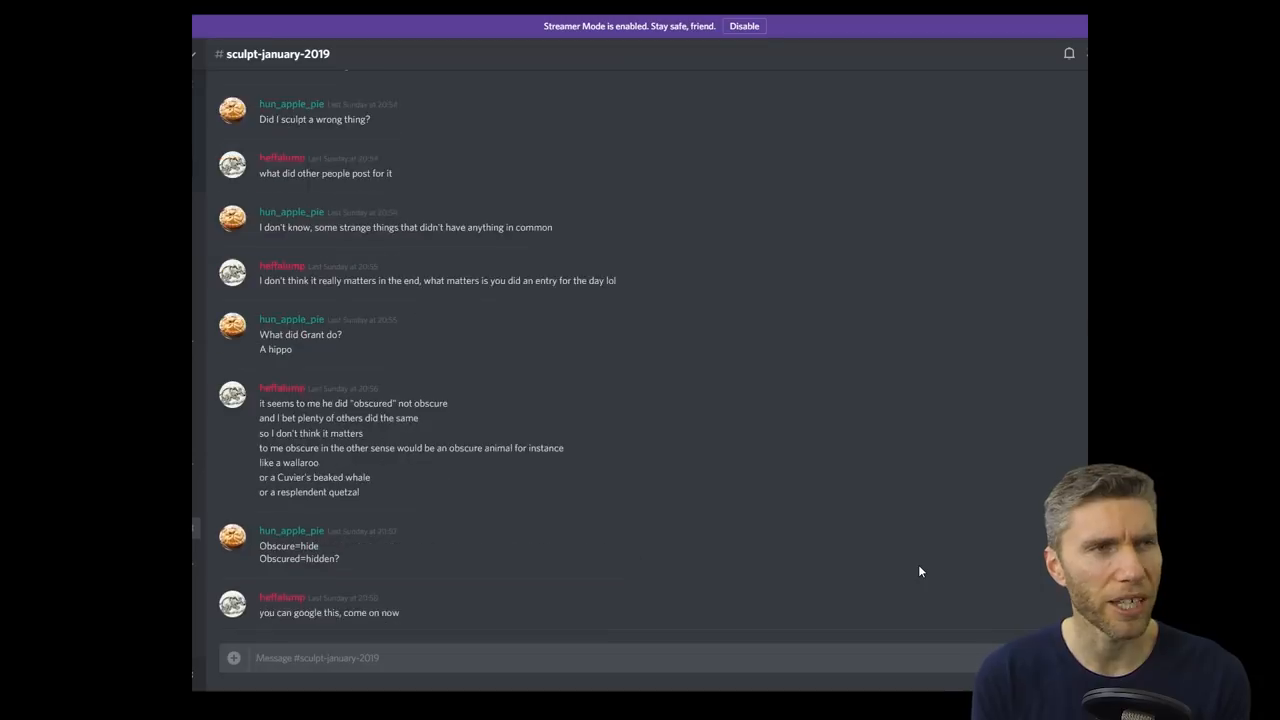
scroll(up, 3)
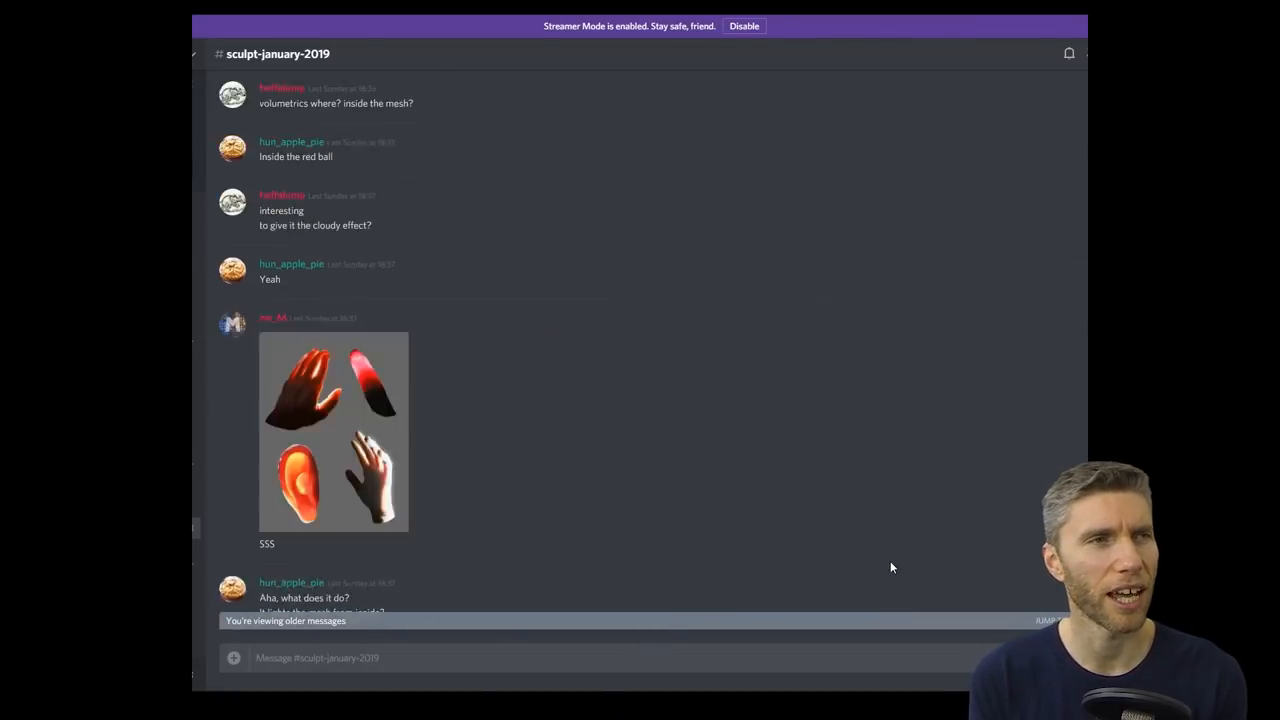
scroll(down, 3)
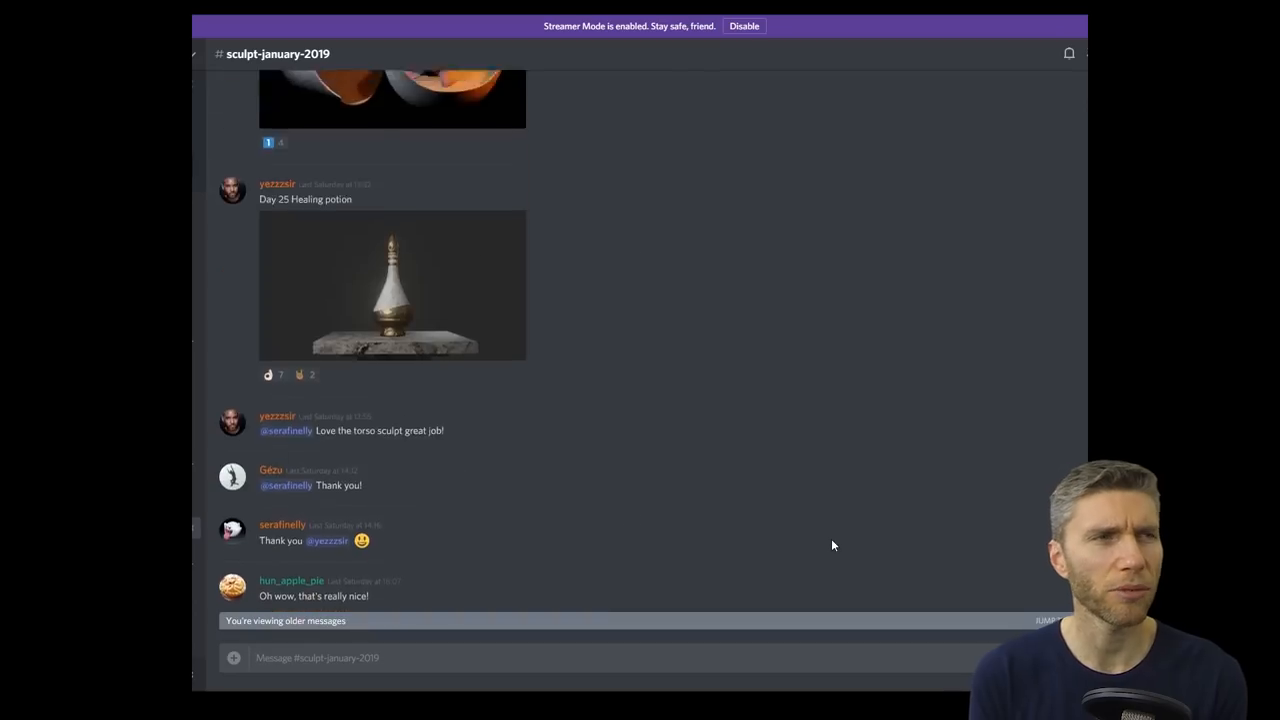
scroll(down, 3)
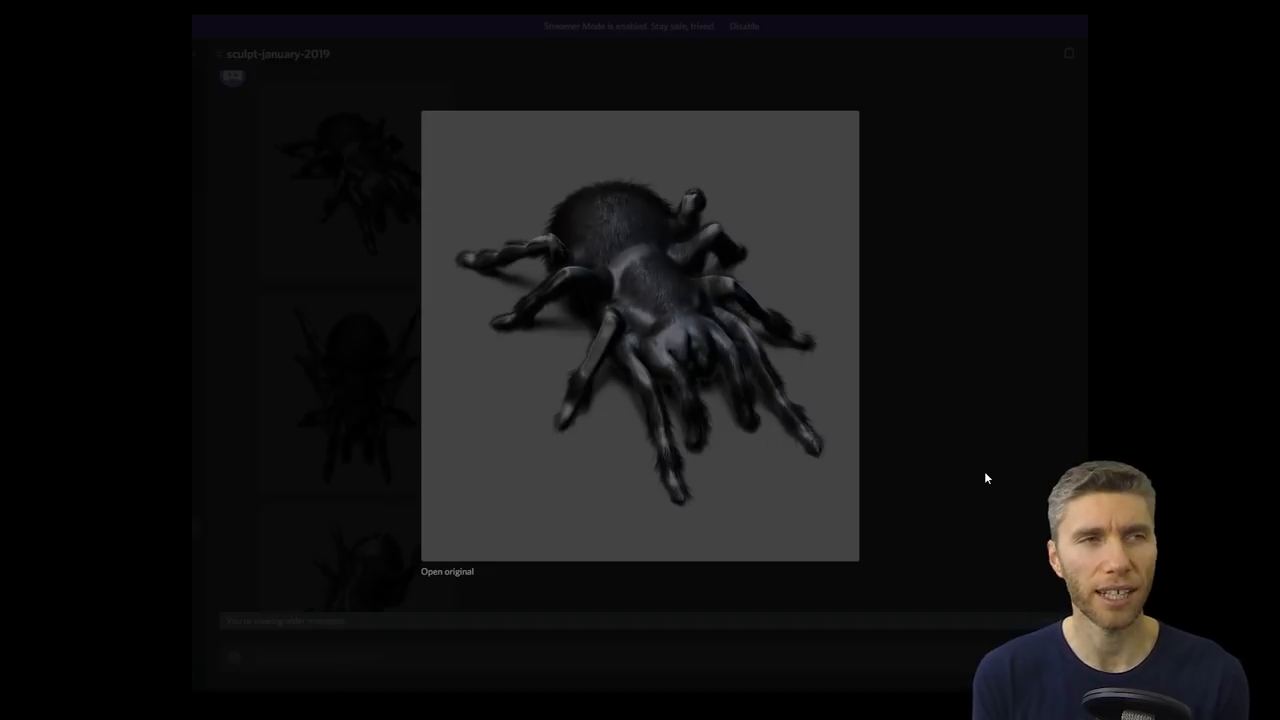
- Close the enlarged tarantula image and scroll back toward the Day 20 split target entry
click(980, 480)
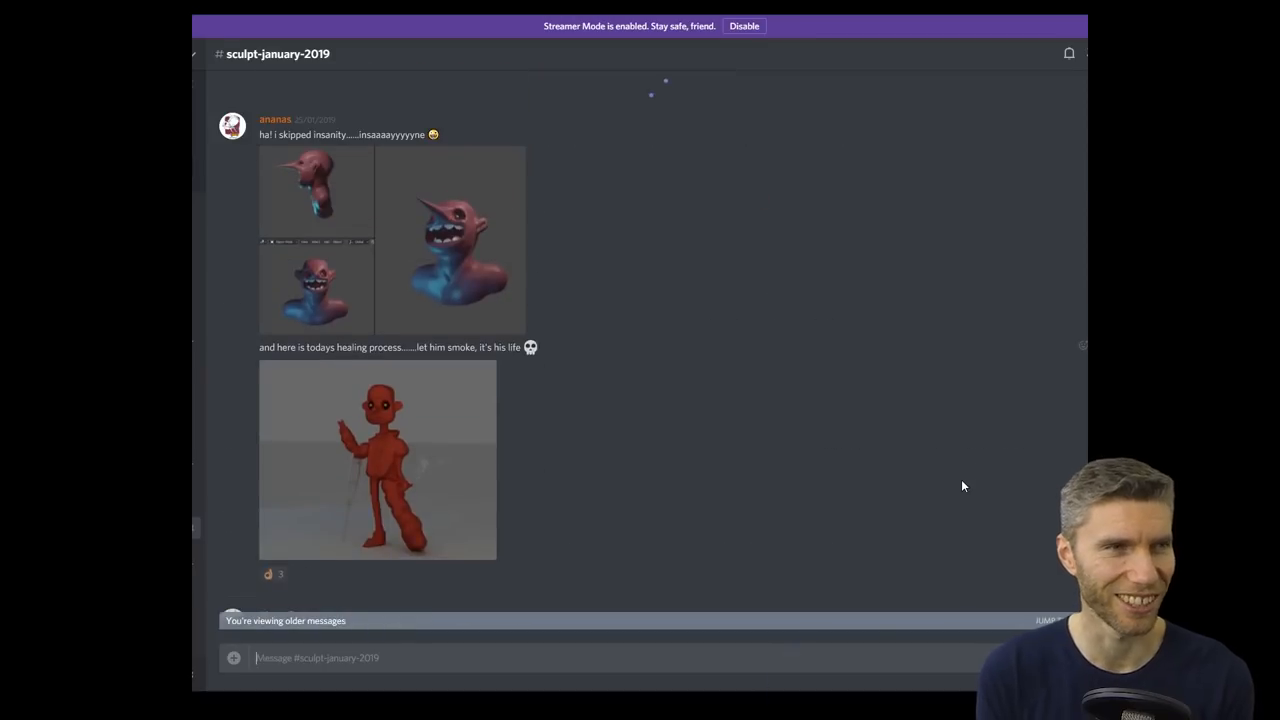
mouse_move(864, 472)
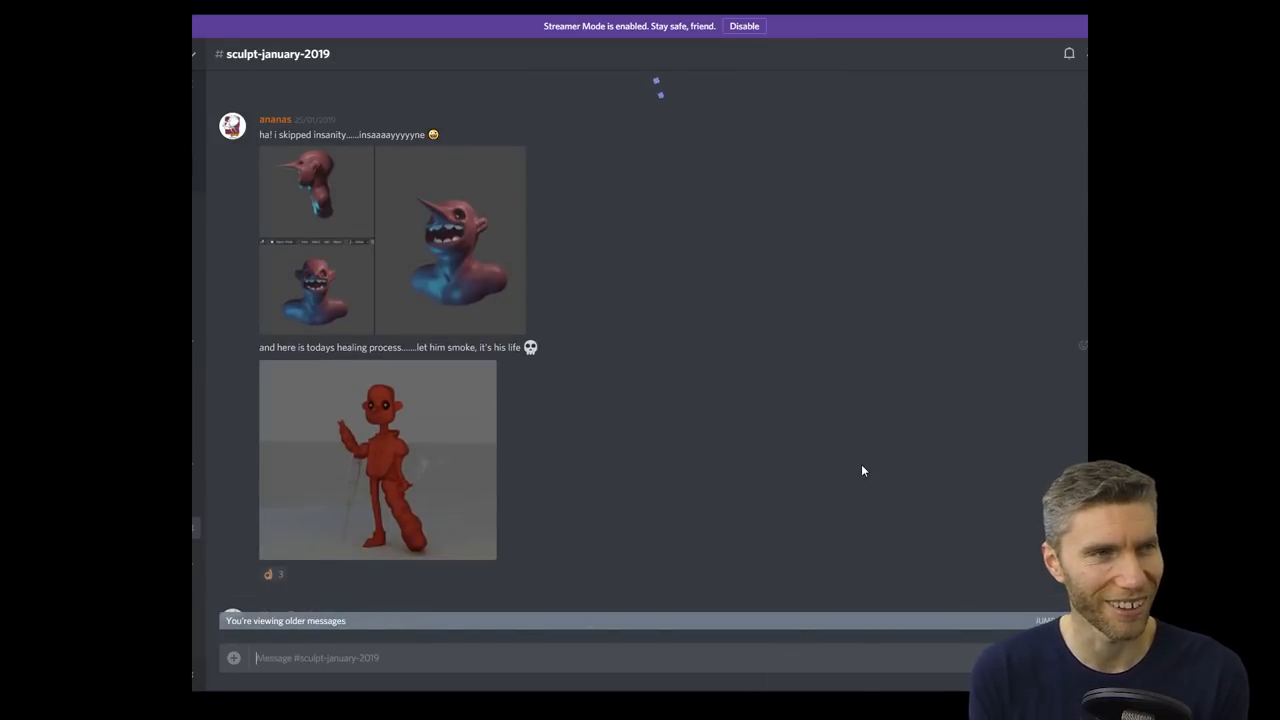
scroll(down, 3)
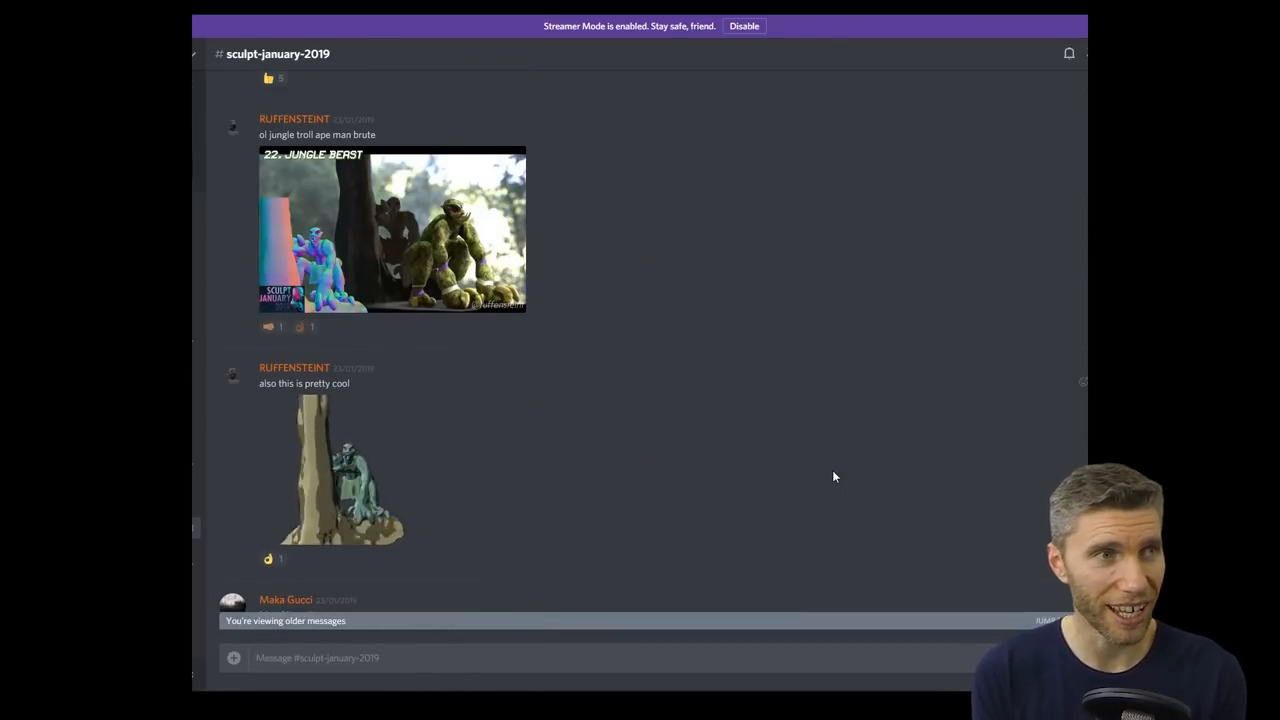
scroll(up, 3)
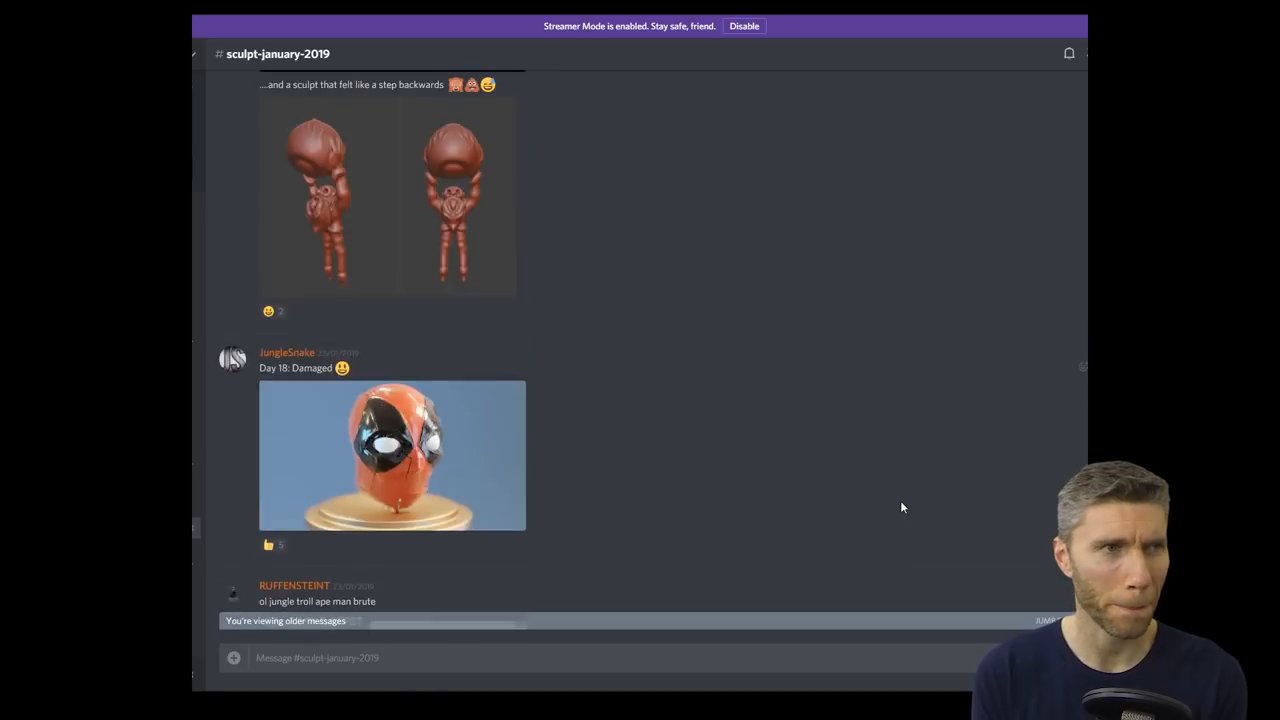
scroll(down, 3)
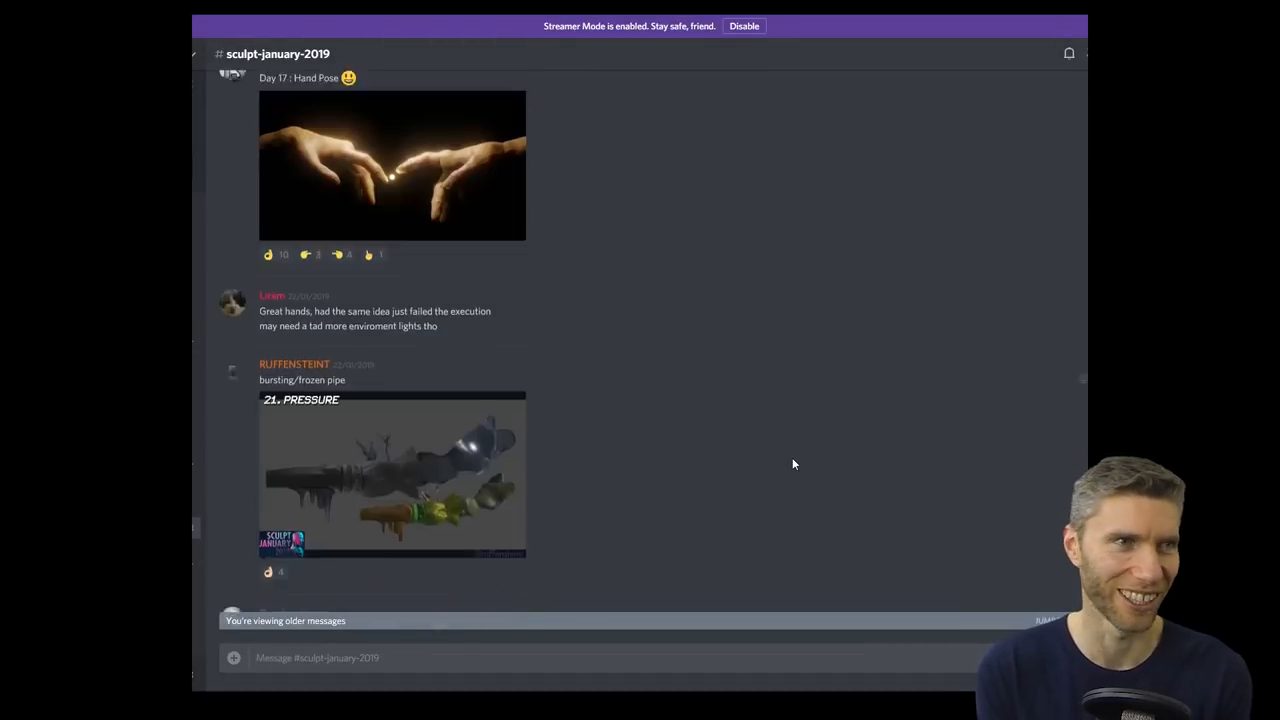
- Reach the Day 18 'Damaged' shuttlecock post and earlier Day 17–21 entries
click(392, 164)
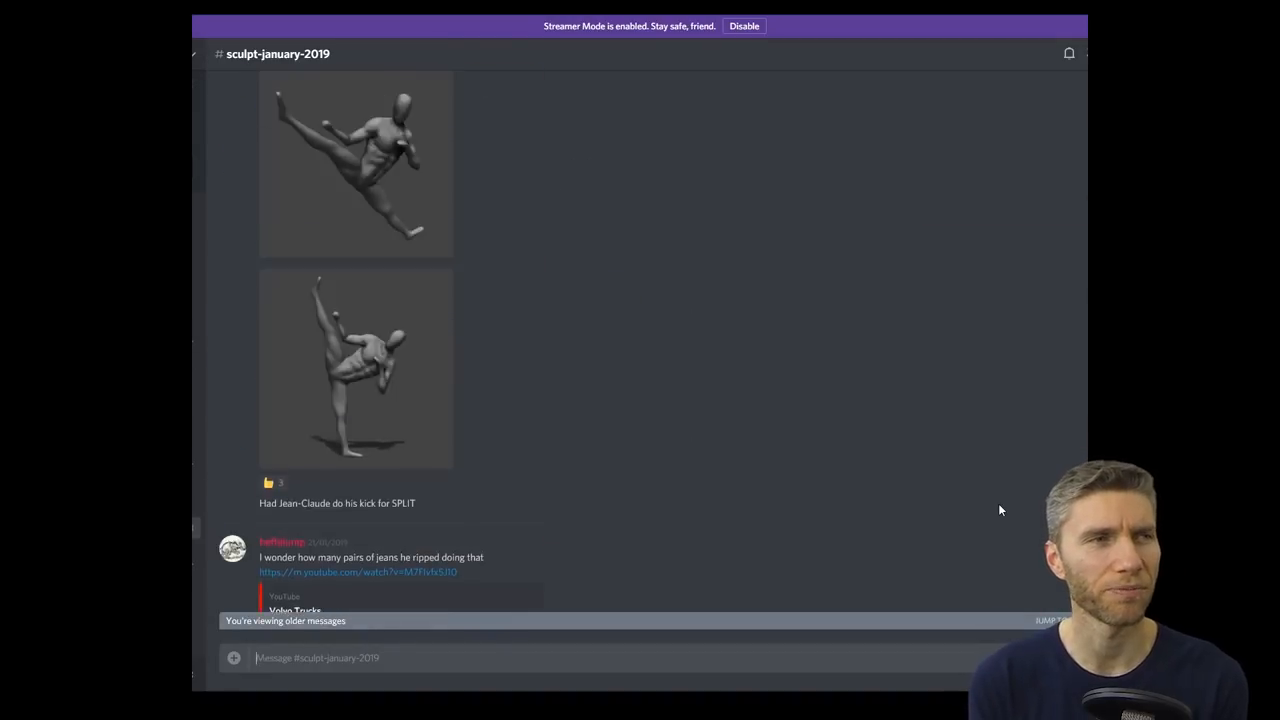
click(356, 368)
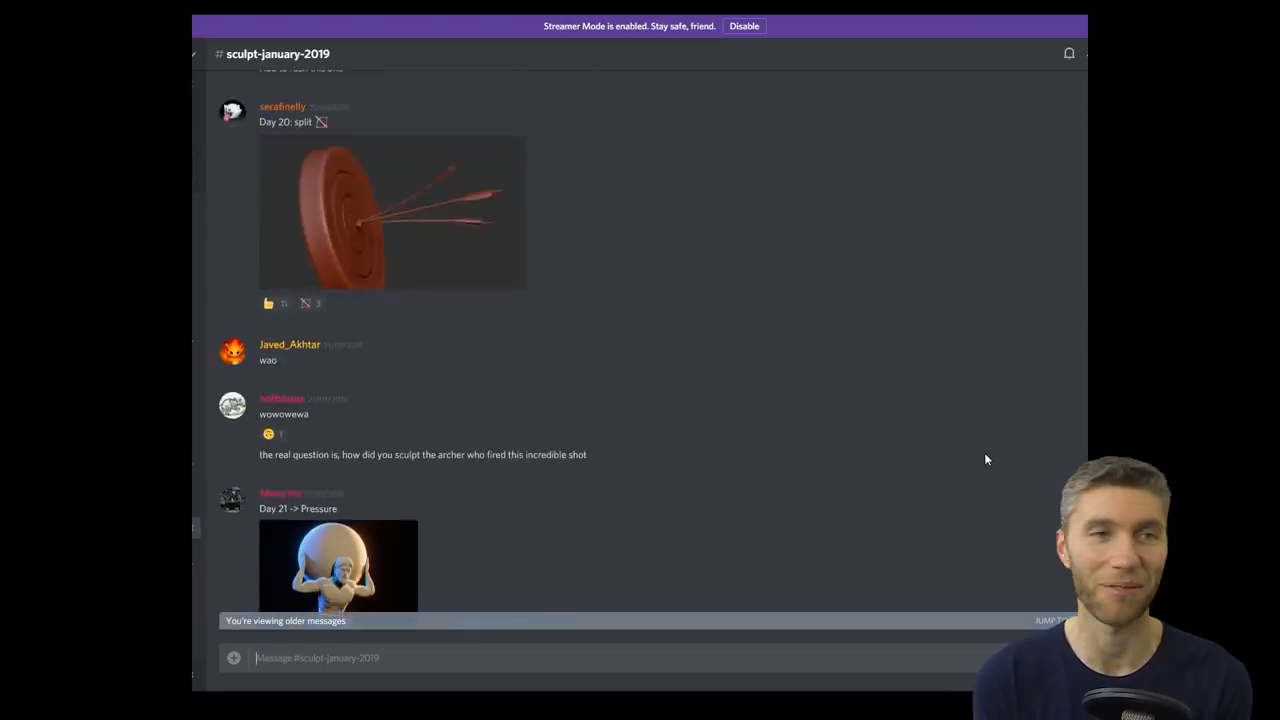
scroll(up, 3)
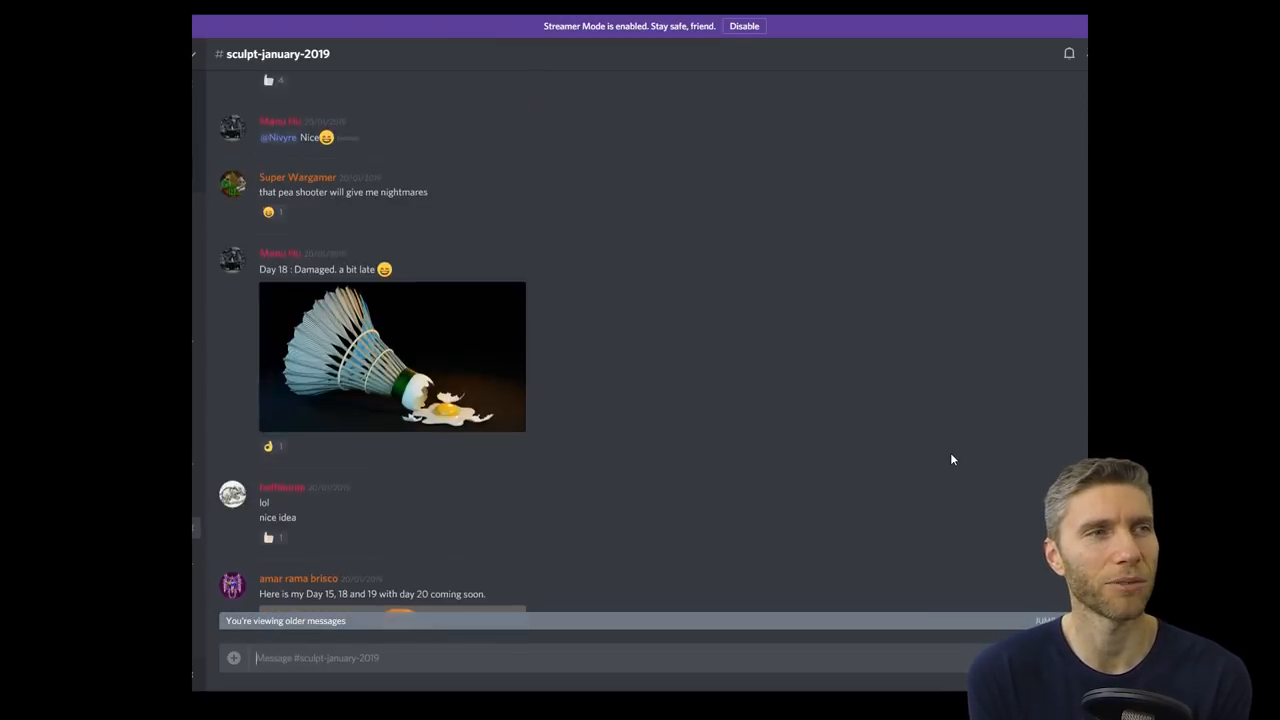
scroll(up, 3)
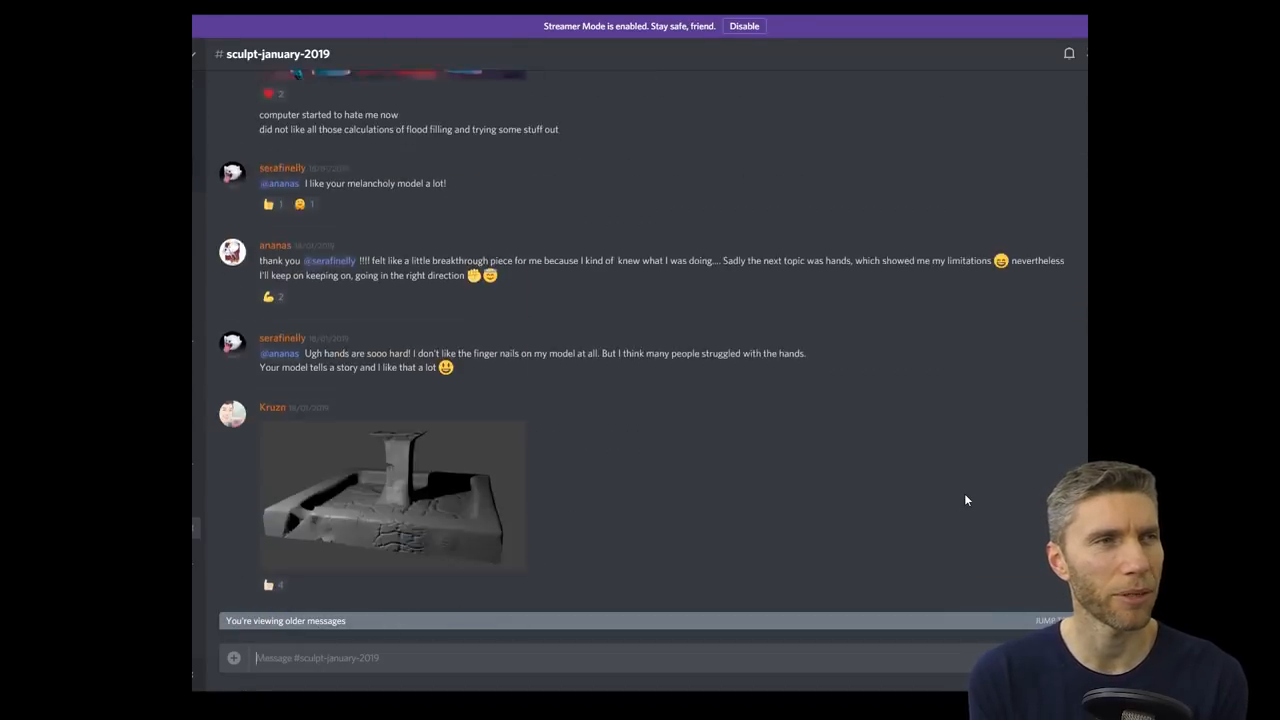
- Scroll past Day 16 and the Minotaur sculpt to the Spherical demon head and event intro posts
scroll(down, 3)
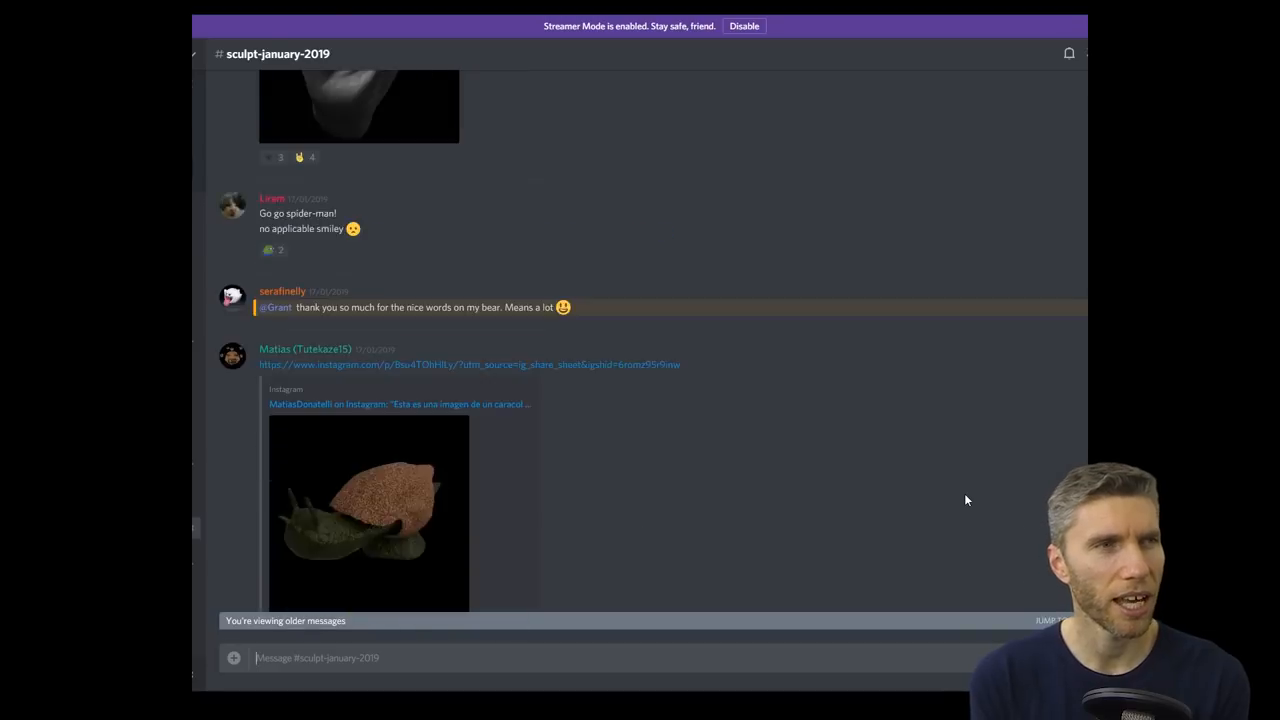
scroll(down, 3)
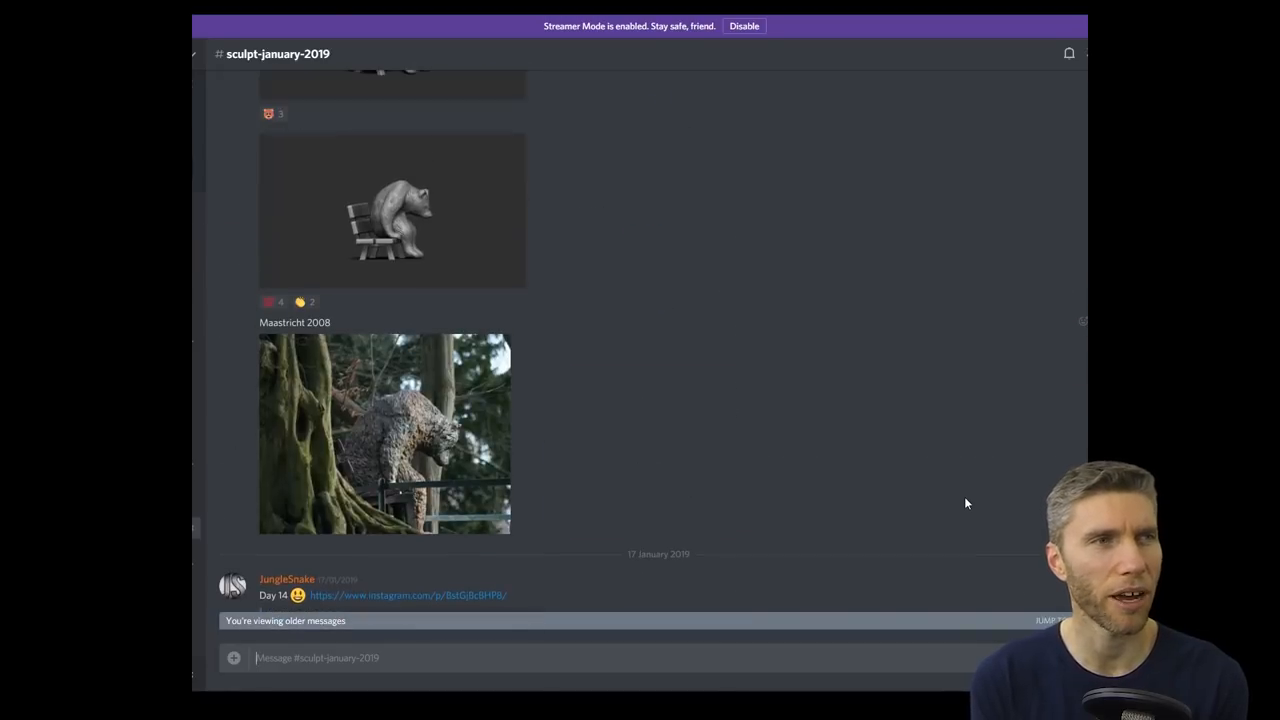
click(392, 210)
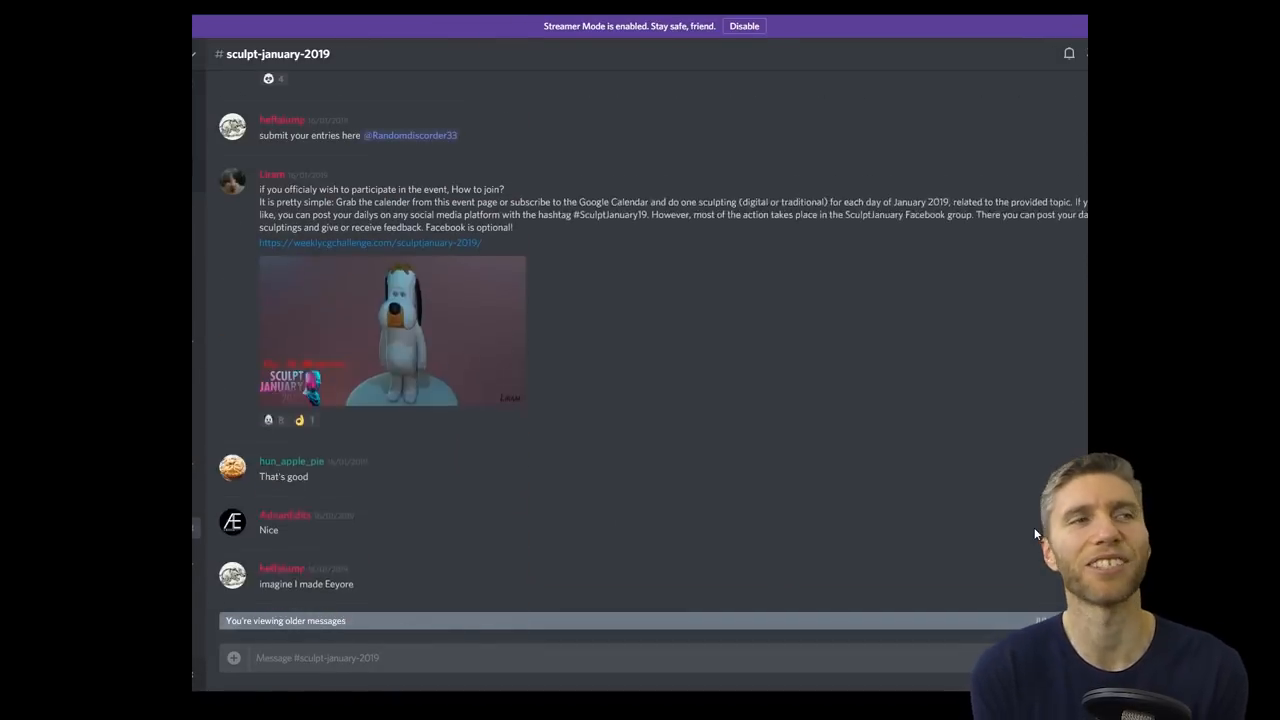
scroll(down, 3)
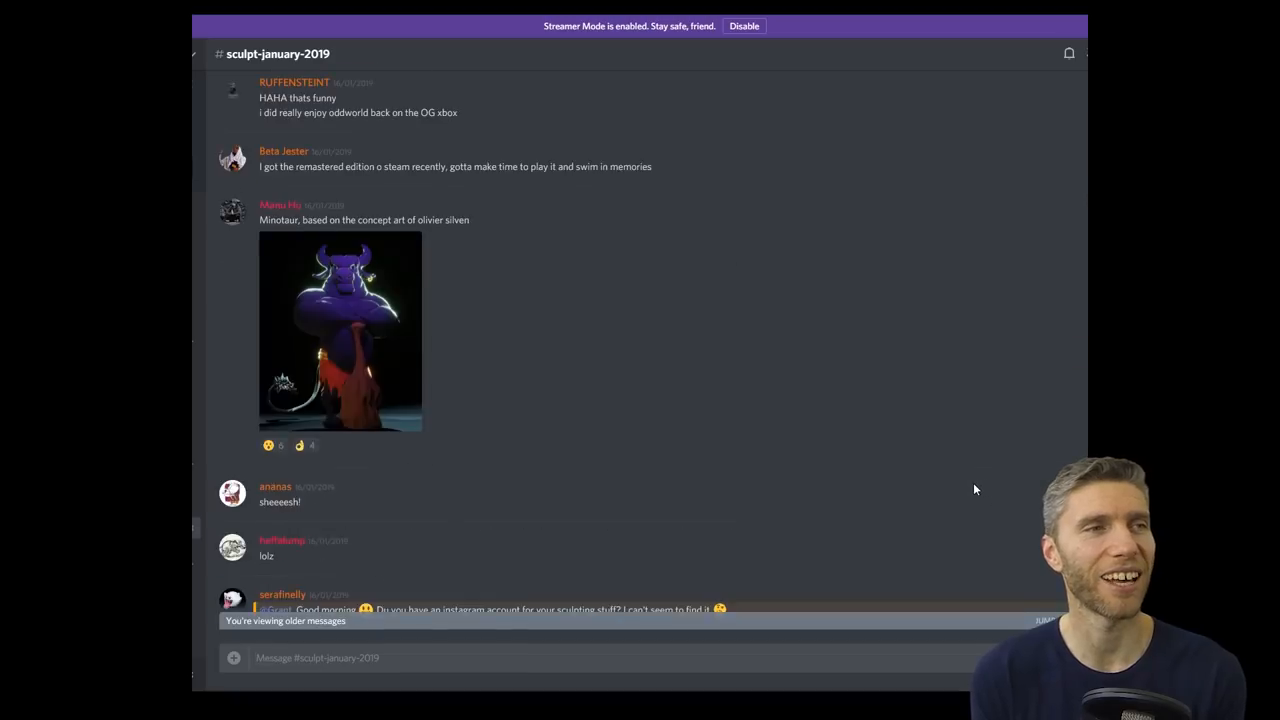
click(340, 330)
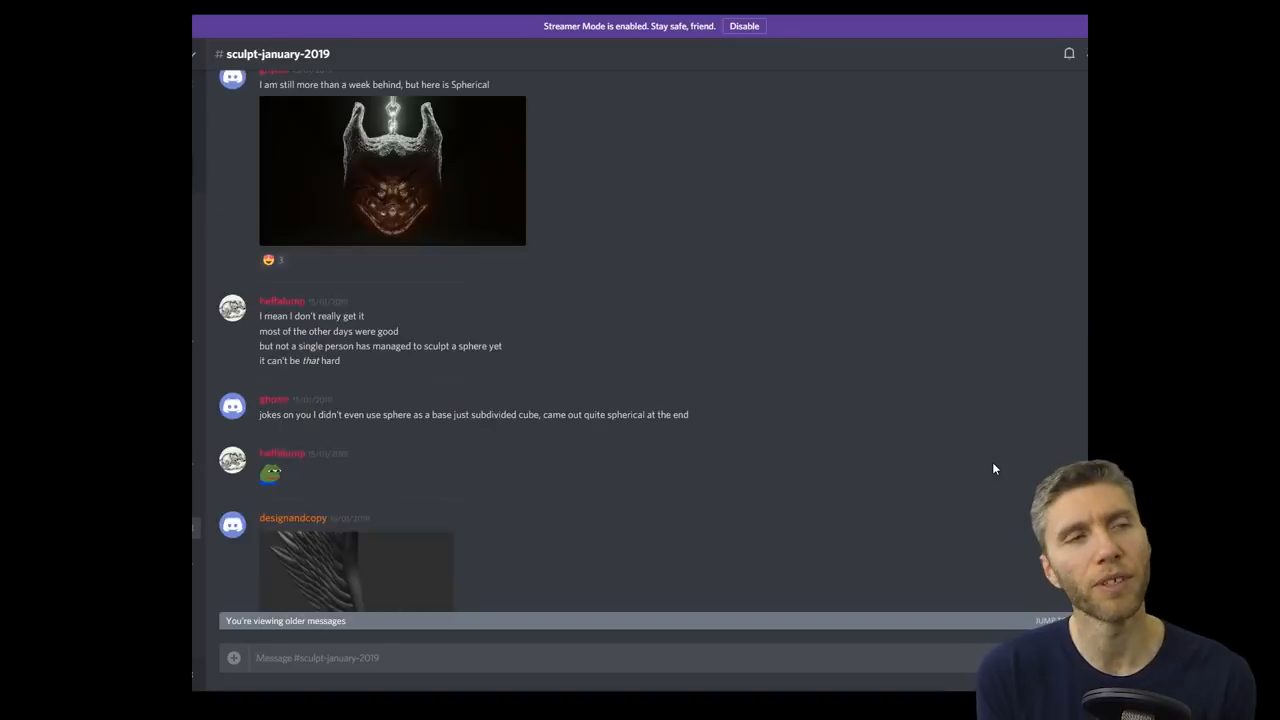
click(356, 570)
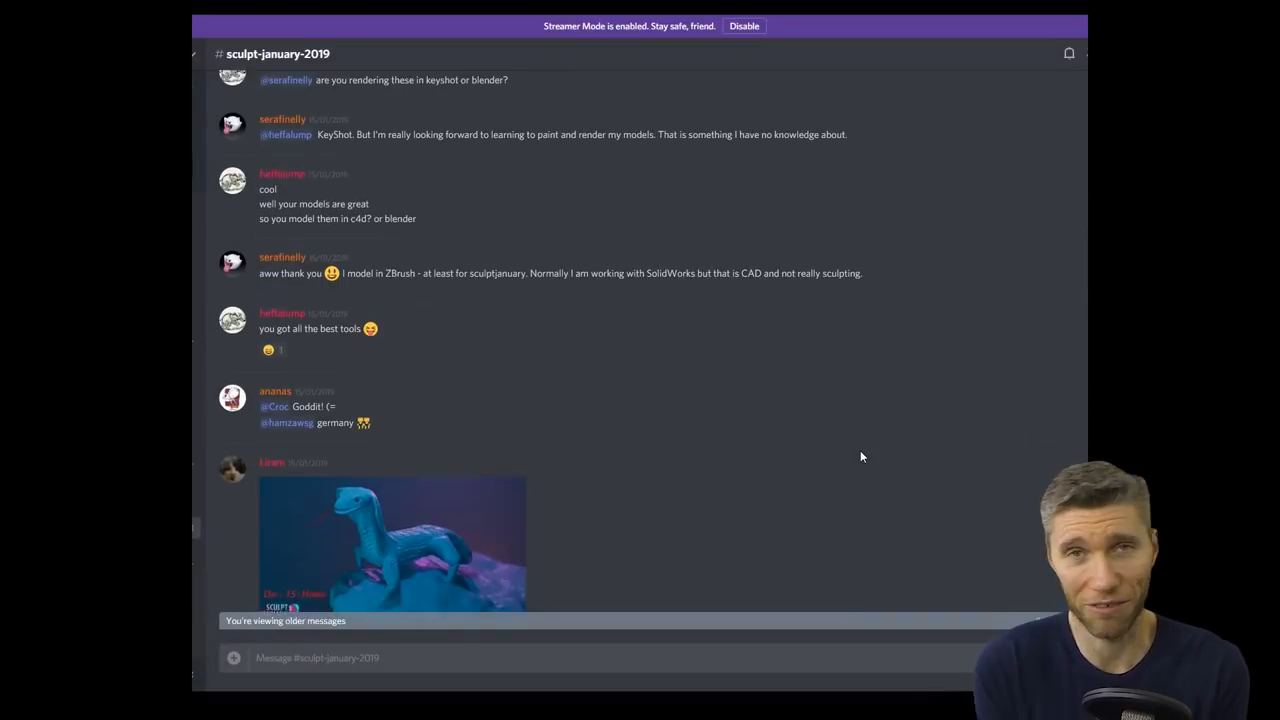
- Scroll past the steak and flexing heart posts to the Day 12 magic staff and Day 11 island entries
scroll(down, 3)
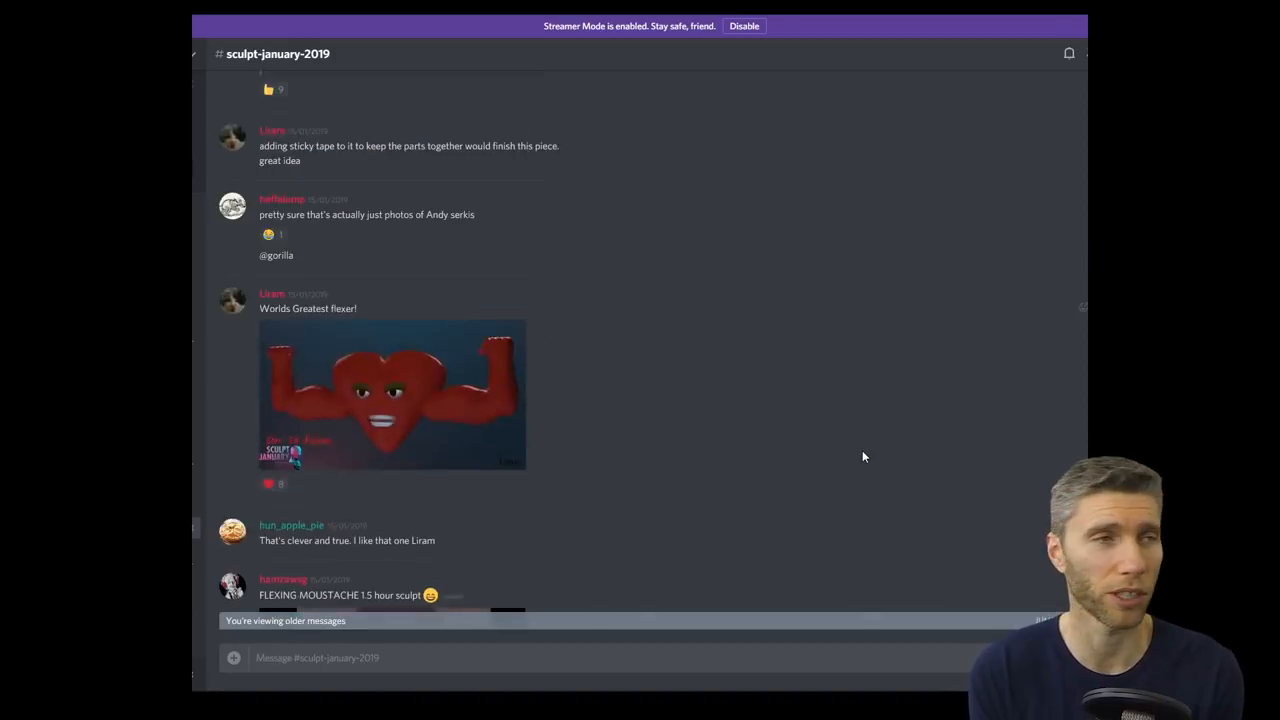
scroll(down, 3)
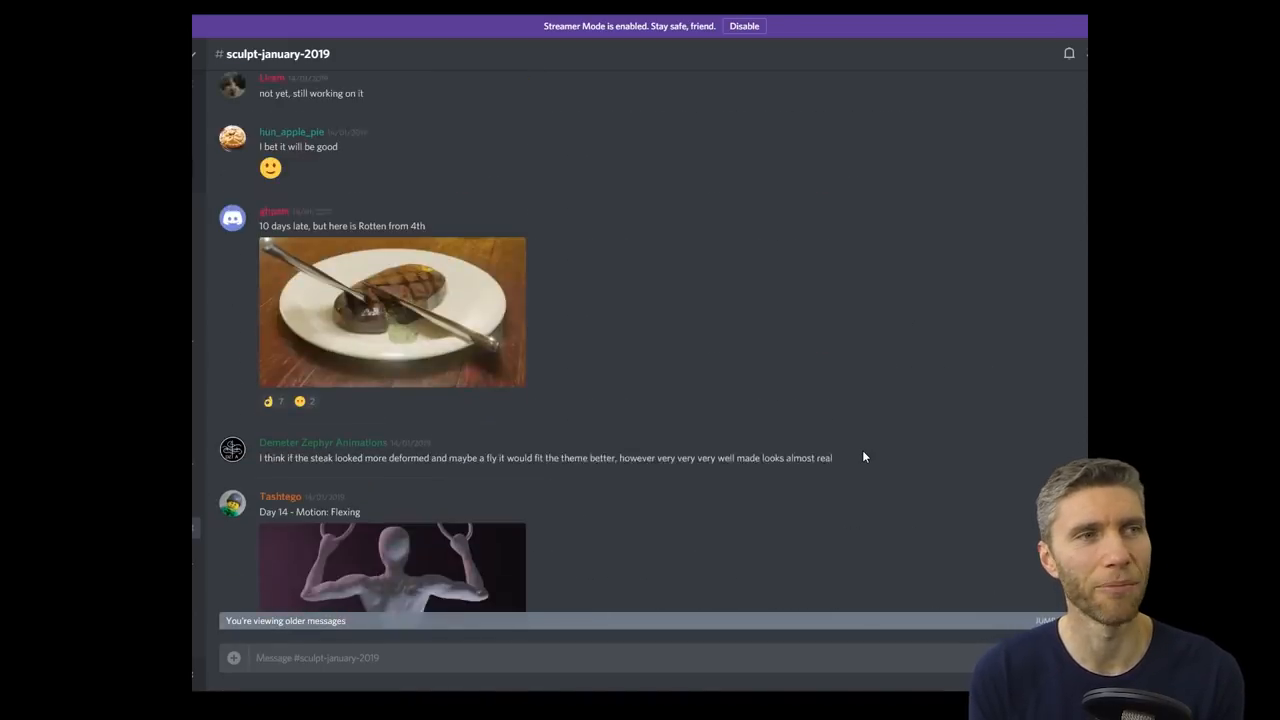
scroll(down, 3)
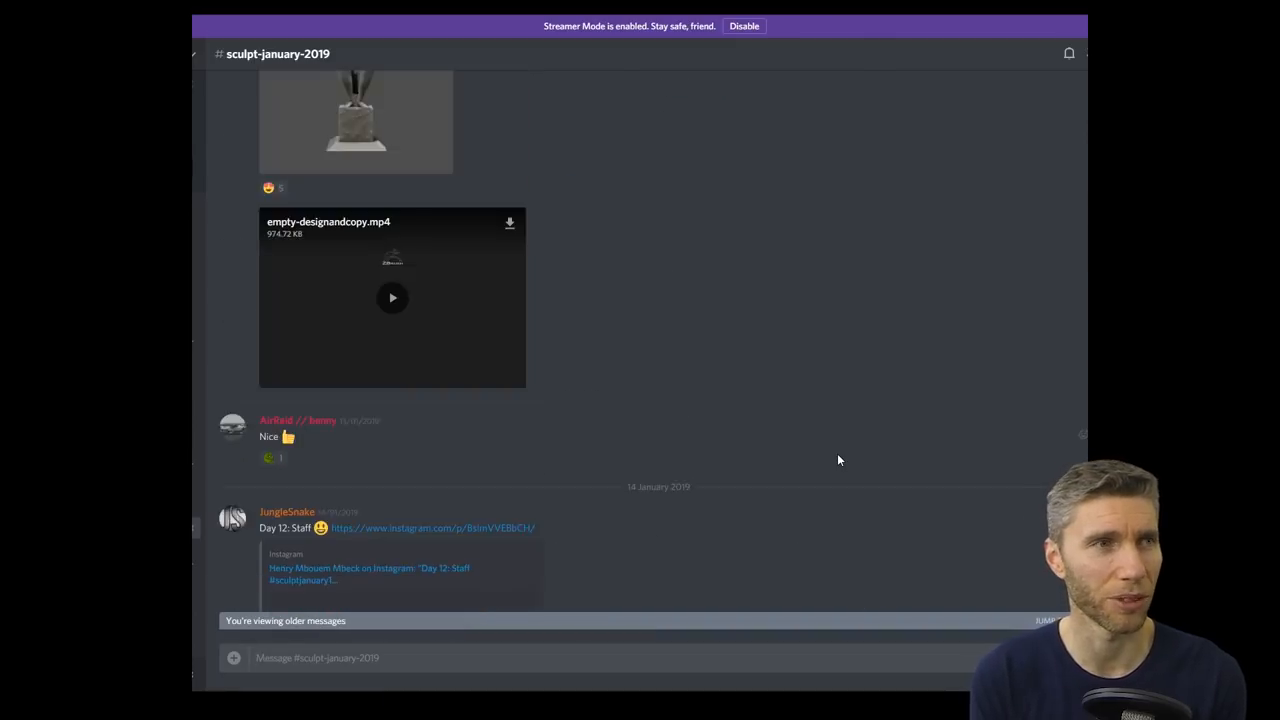
scroll(up, 3)
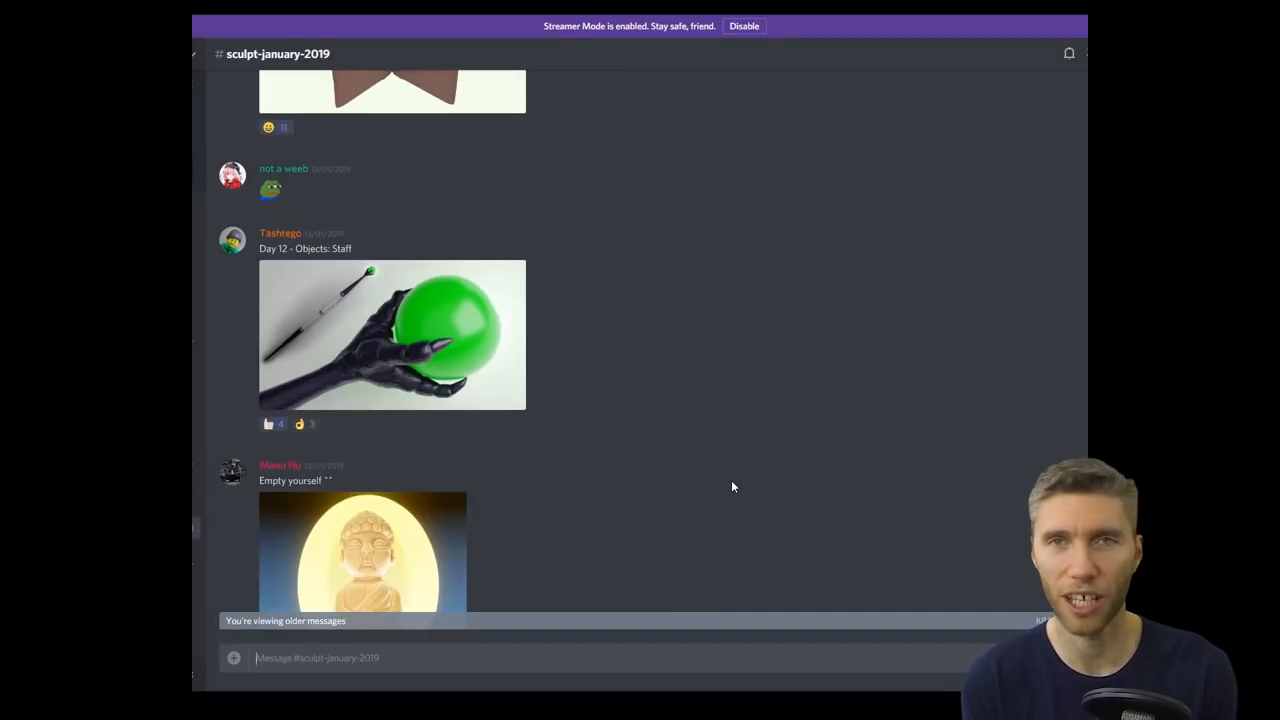
scroll(down, 3)
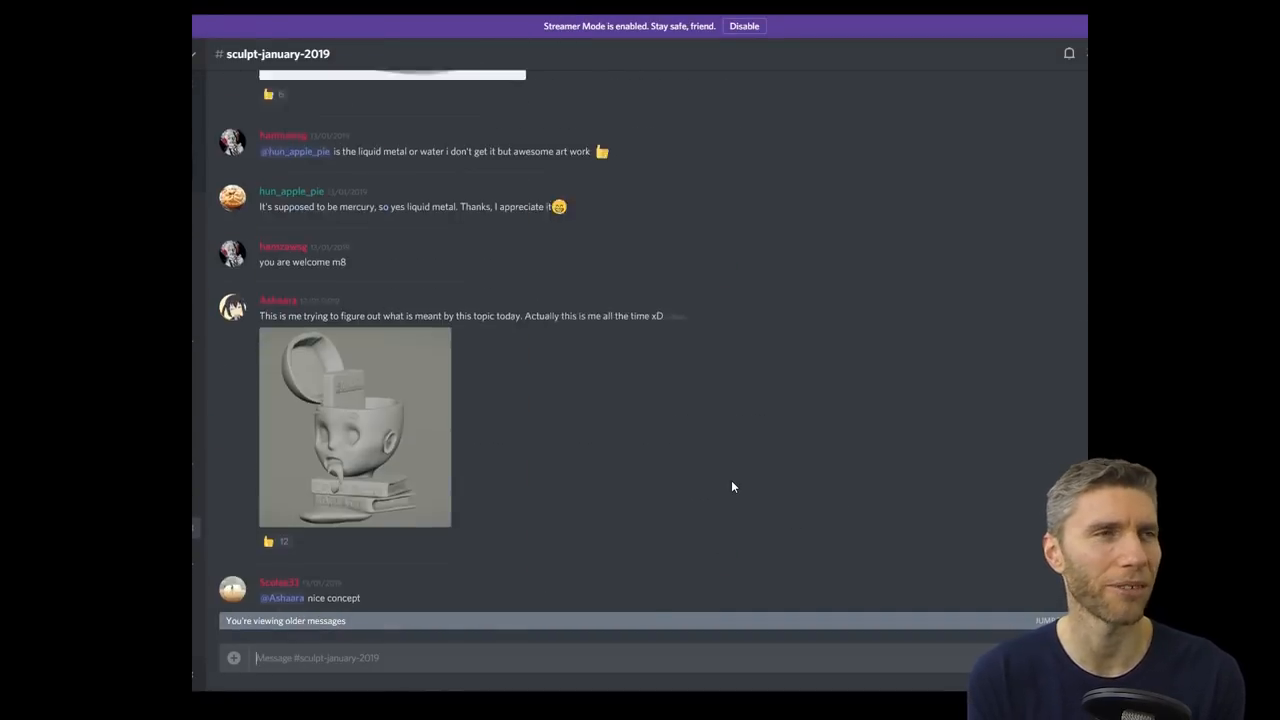
scroll(down, 3)
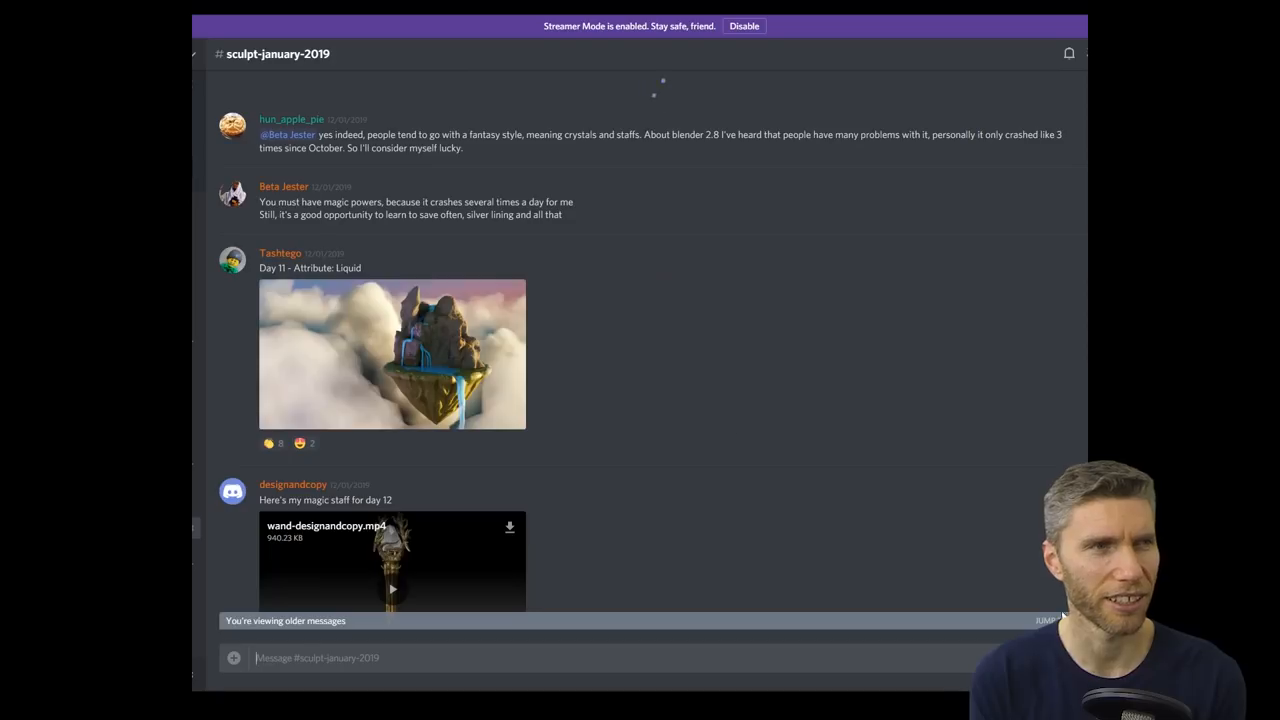
mouse_move(738, 422)
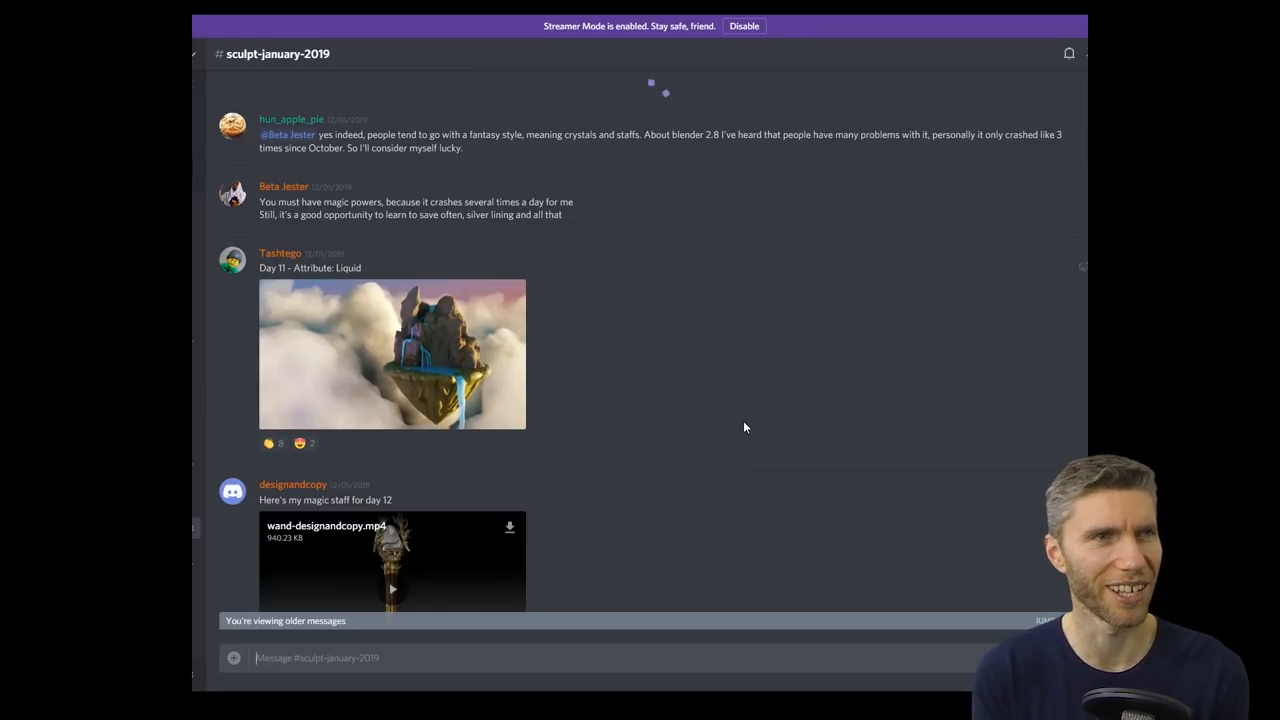
mouse_move(738, 256)
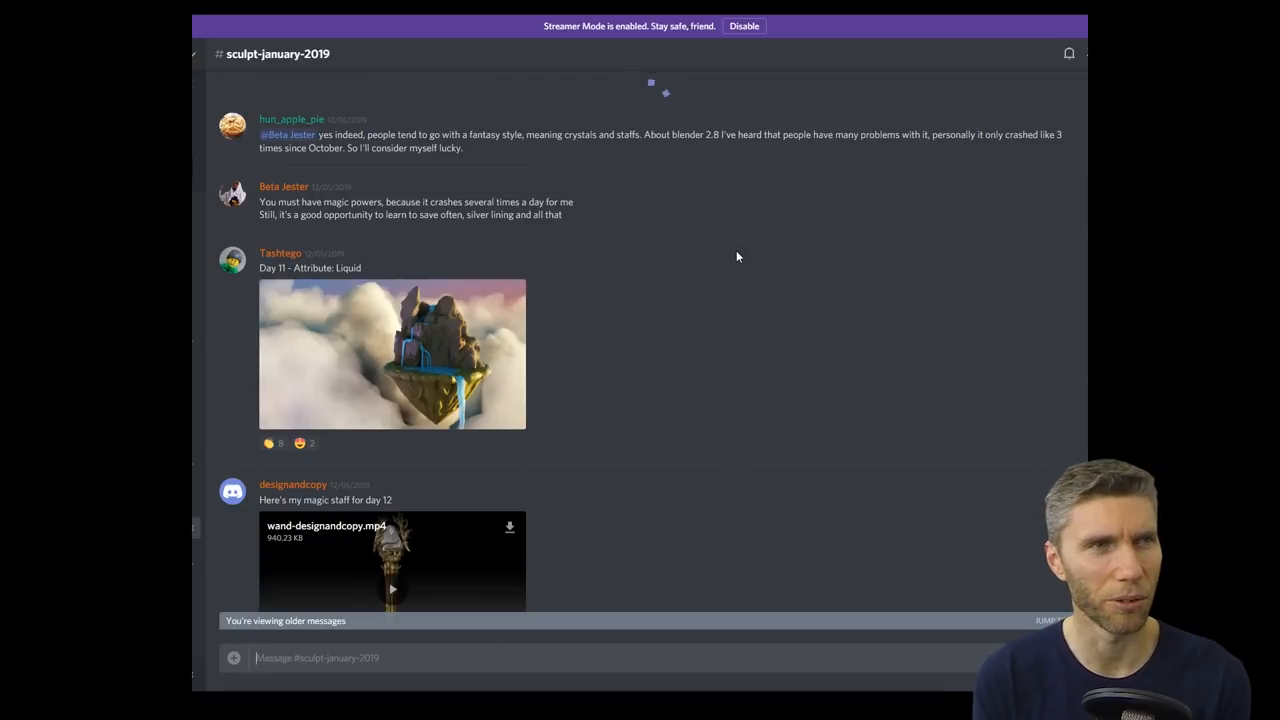
mouse_move(694, 168)
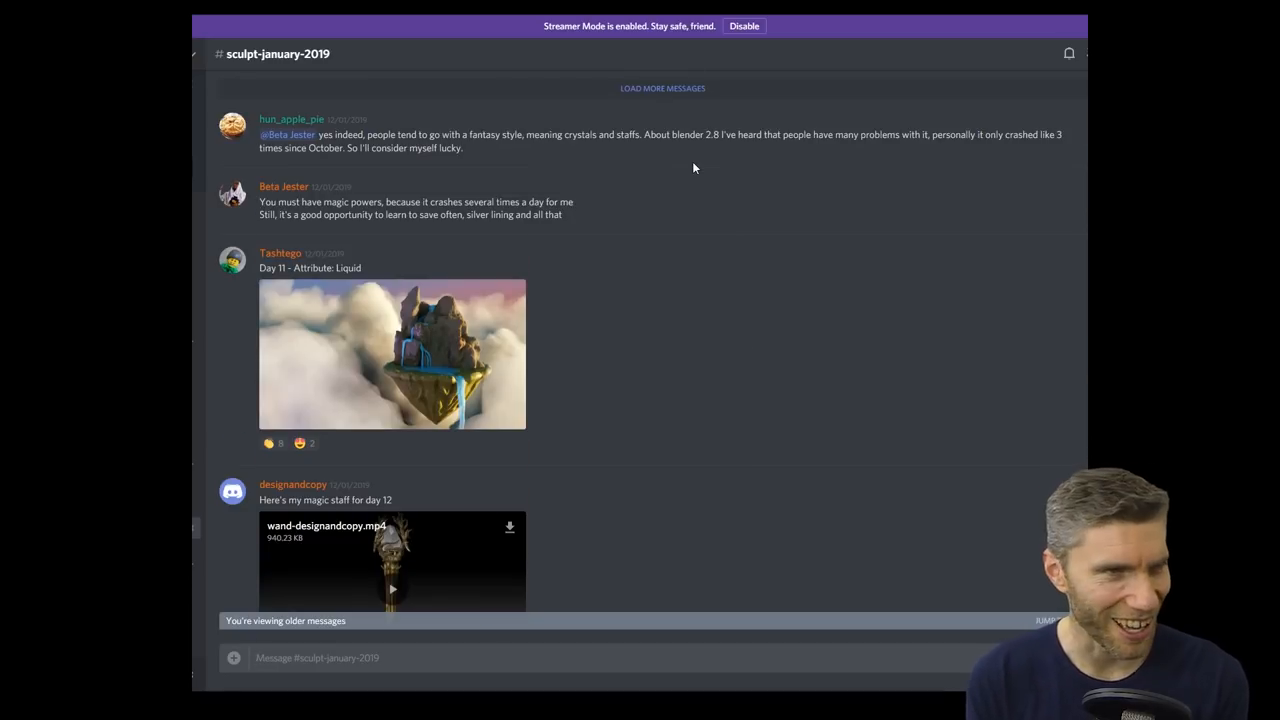